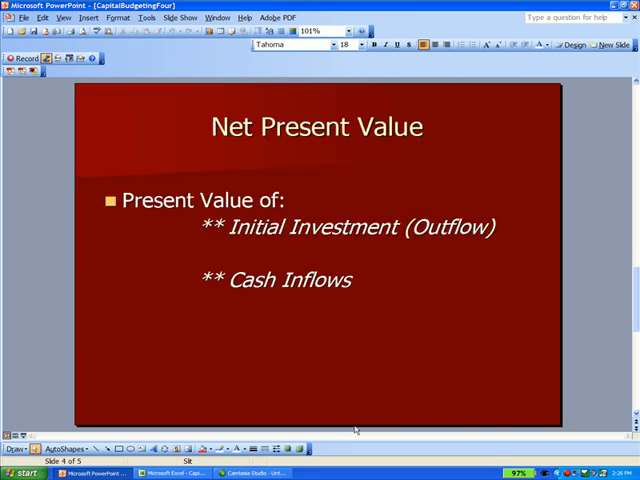
mouse_move(392, 305)
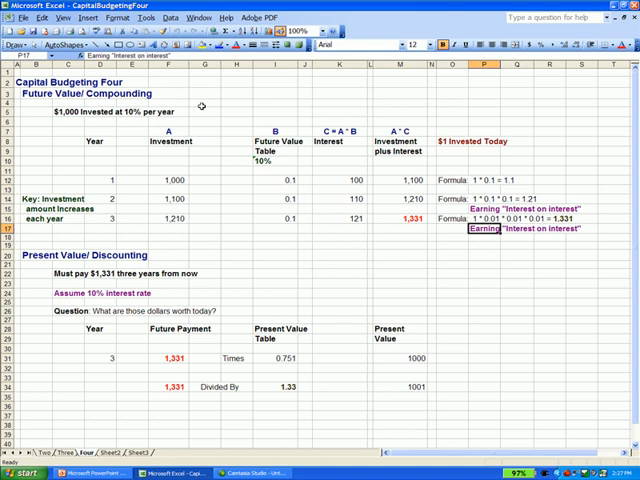
mouse_move(195, 130)
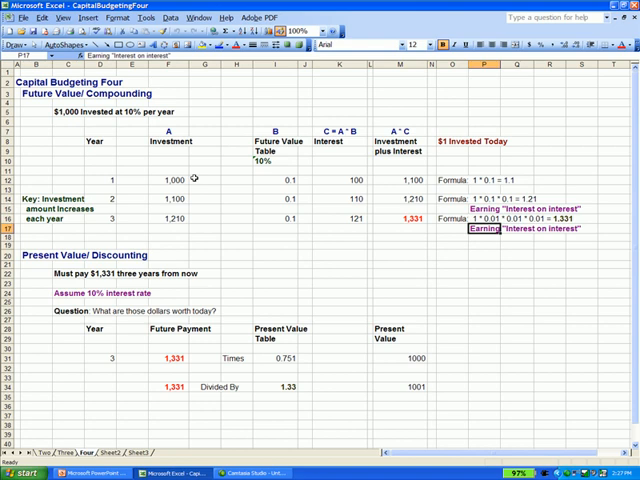
mouse_move(292, 155)
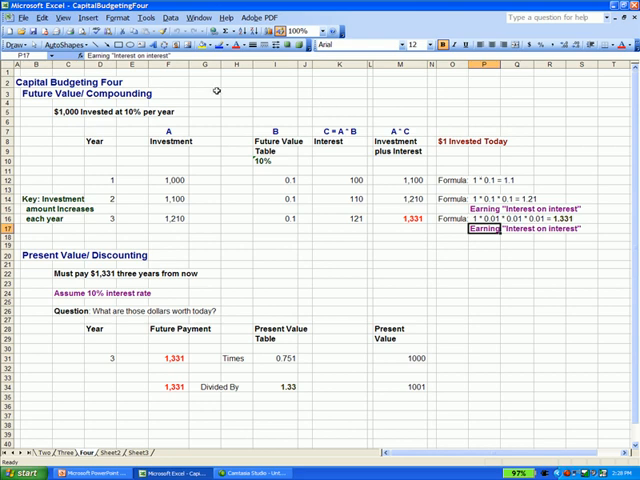
mouse_move(214, 92)
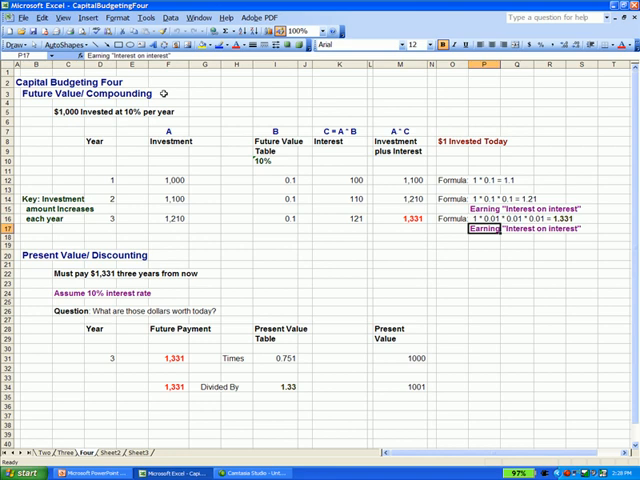
mouse_move(588, 209)
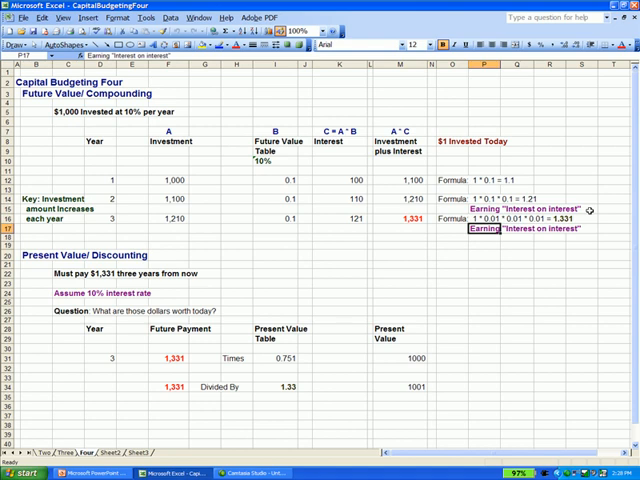
mouse_move(265, 150)
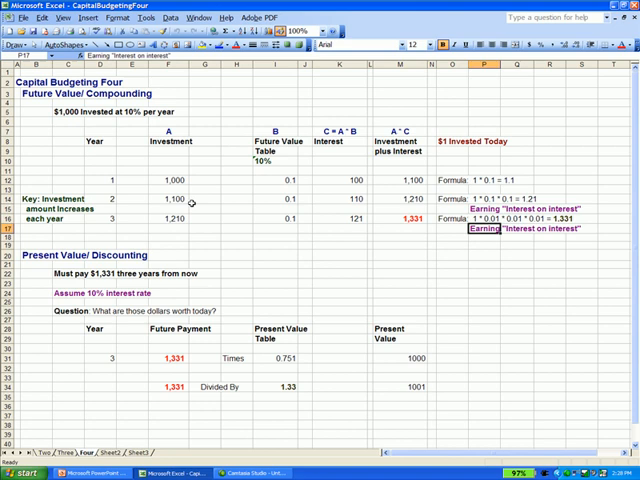
mouse_move(375, 193)
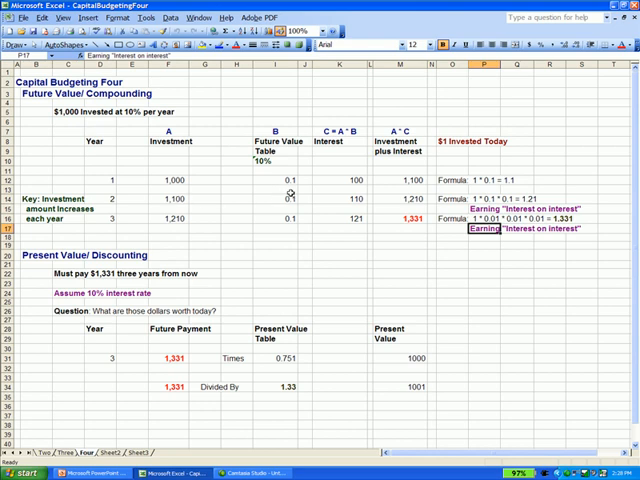
mouse_move(307, 203)
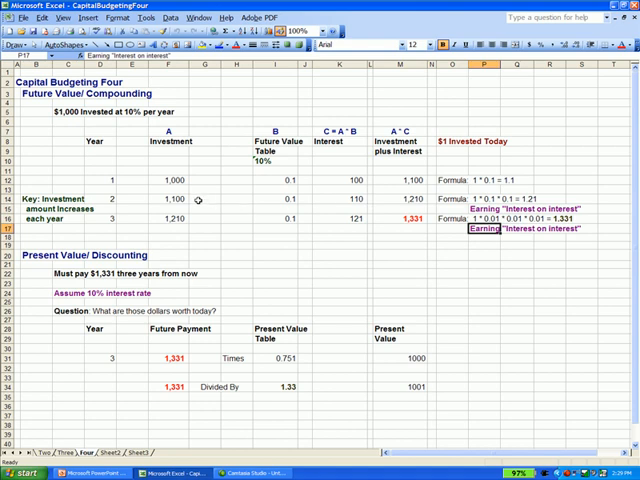
mouse_move(360, 205)
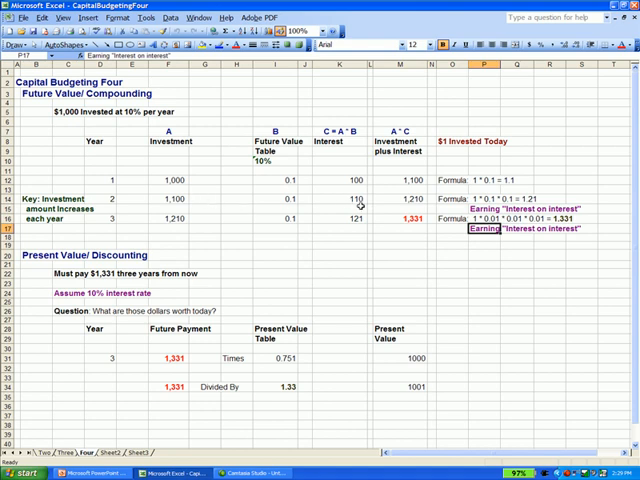
mouse_move(207, 207)
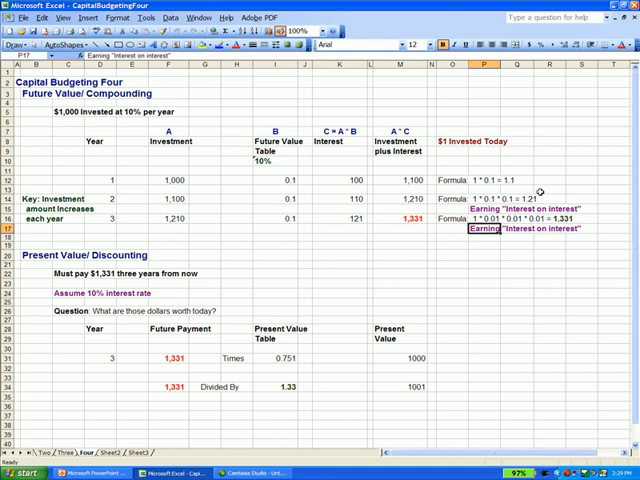
mouse_move(528, 190)
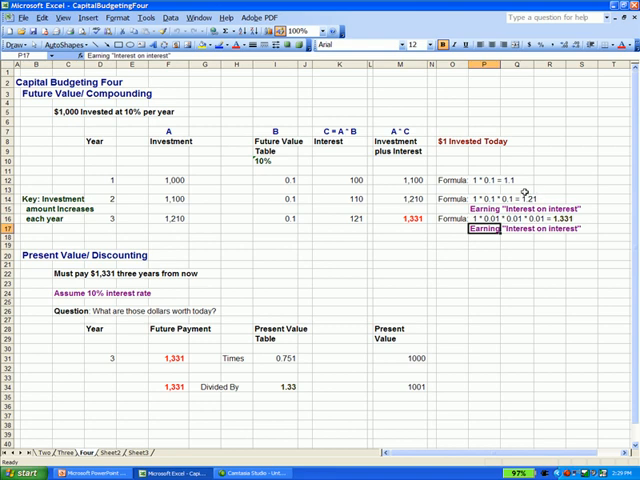
mouse_move(297, 172)
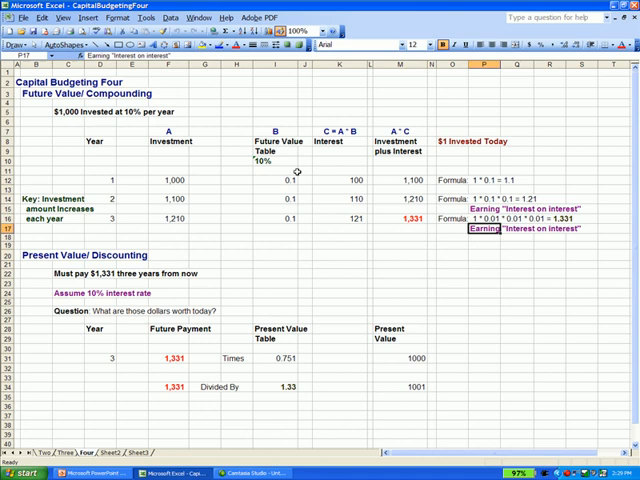
mouse_move(303, 205)
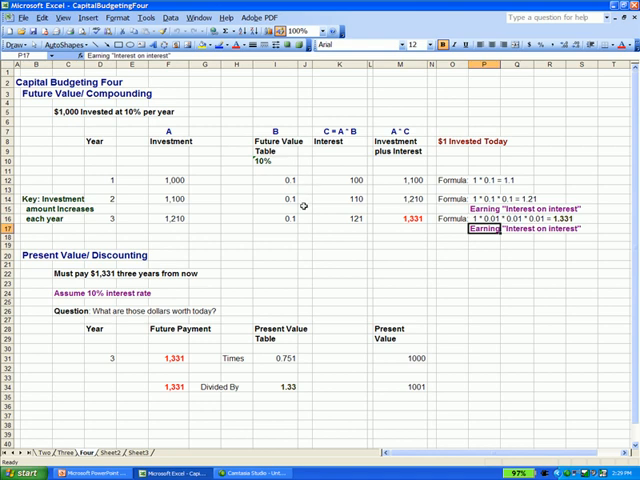
mouse_move(555, 190)
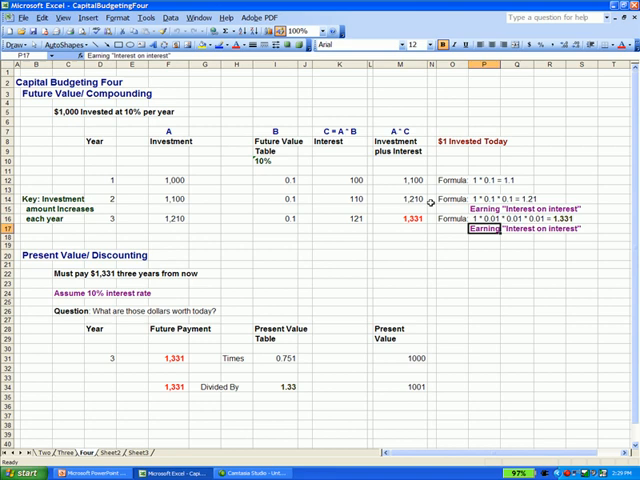
mouse_move(173, 163)
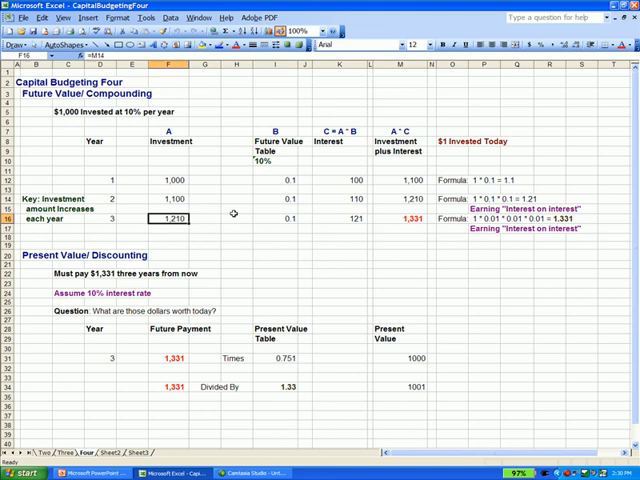
mouse_move(405, 197)
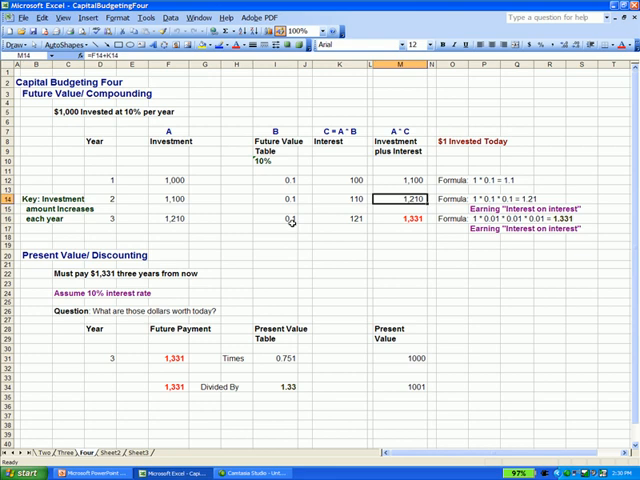
Inspect the rate, investment and 1,331 total formulas in I16, F16, M16, F31 and M31.
left_click(290, 217)
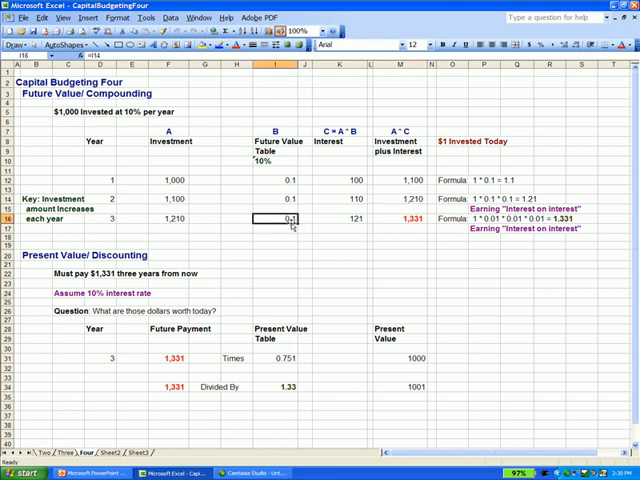
left_click(330, 218)
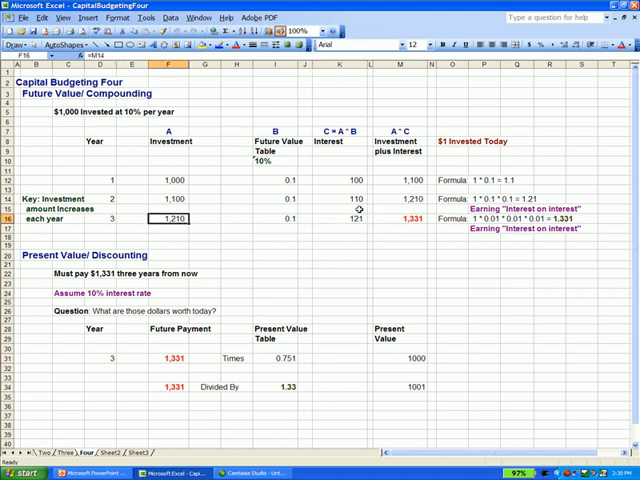
left_click(327, 218)
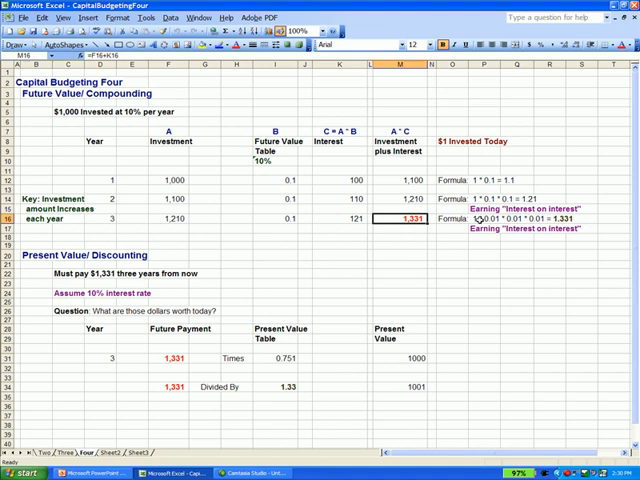
scroll("right", 3)
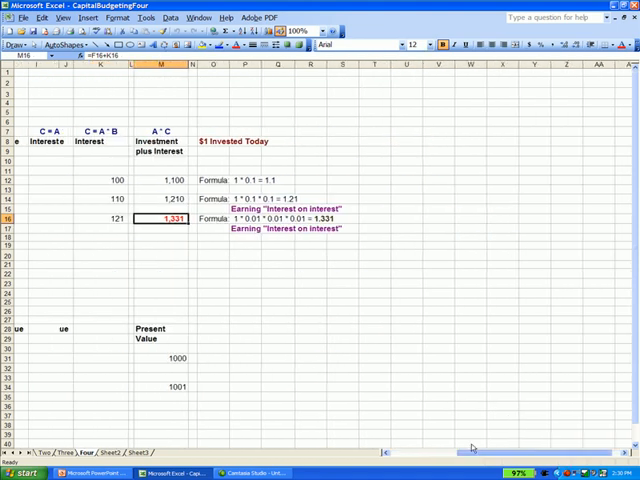
scroll("left", 3)
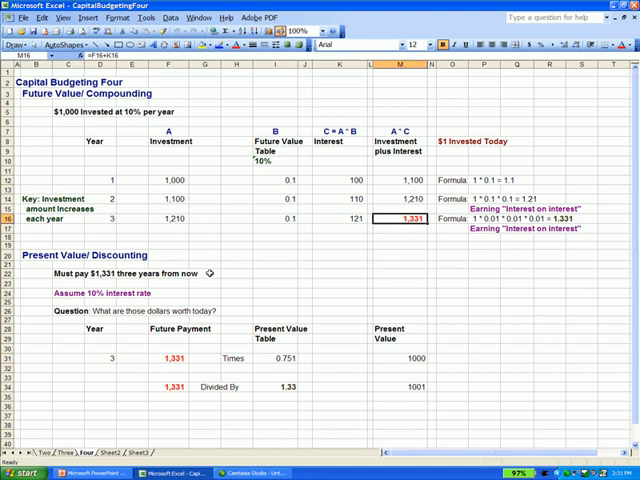
mouse_move(148, 298)
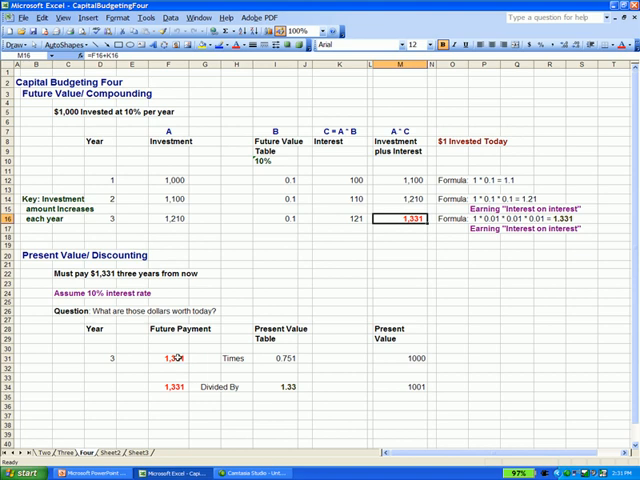
left_click(170, 358)
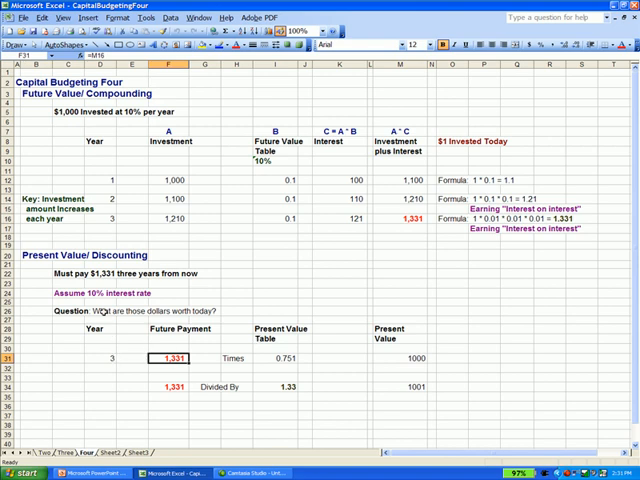
mouse_move(305, 380)
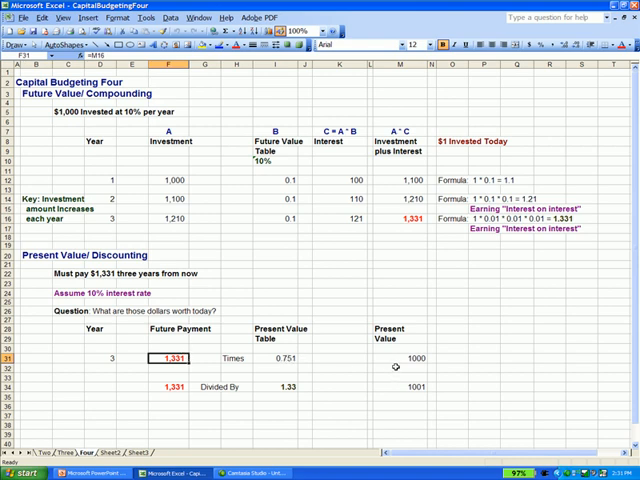
left_click(380, 358)
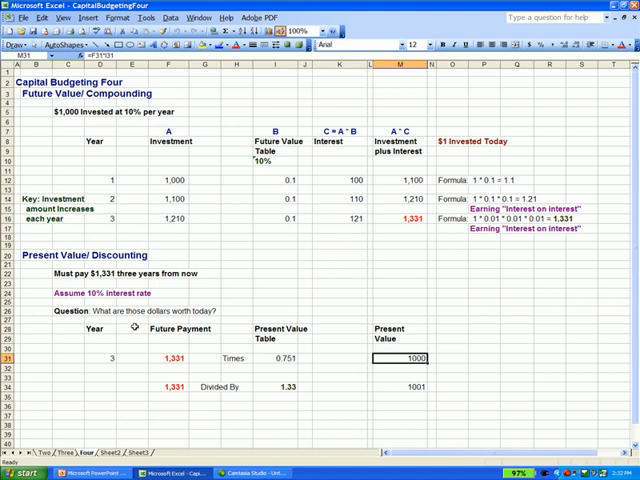
mouse_move(100, 125)
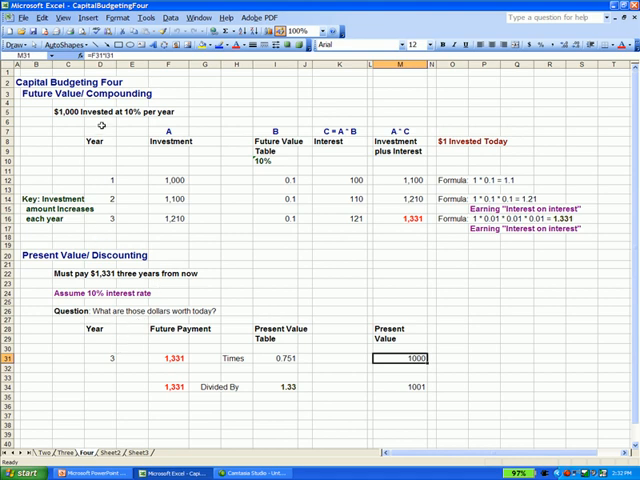
mouse_move(222, 315)
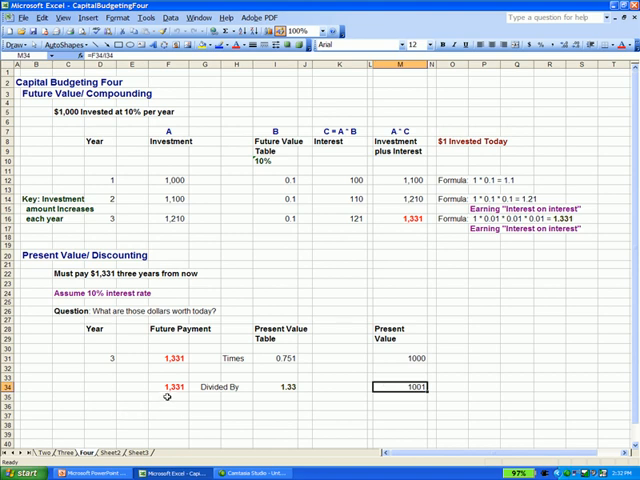
mouse_move(508, 215)
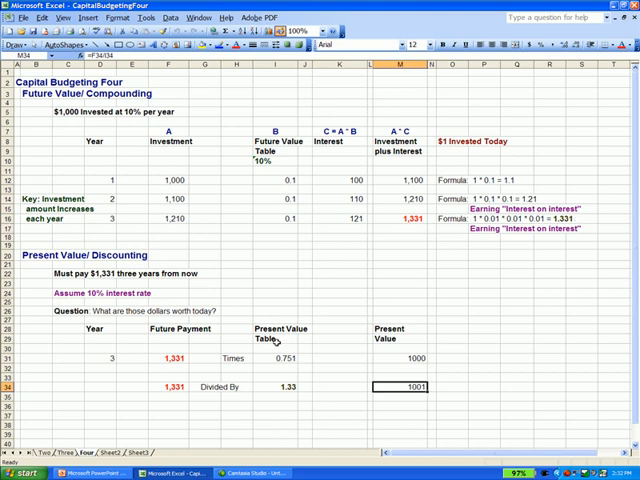
mouse_move(302, 366)
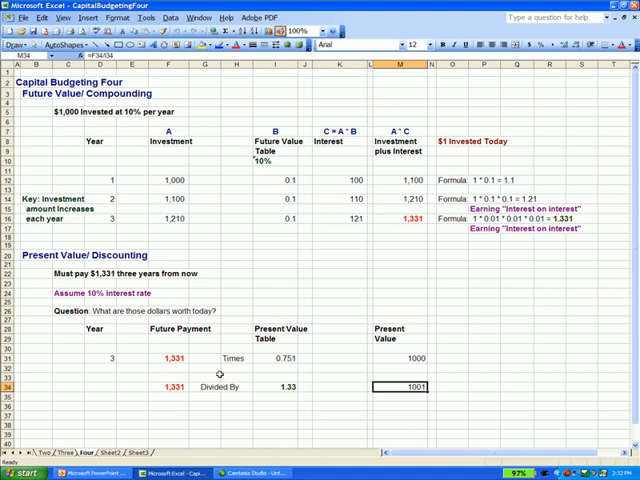
mouse_move(451, 371)
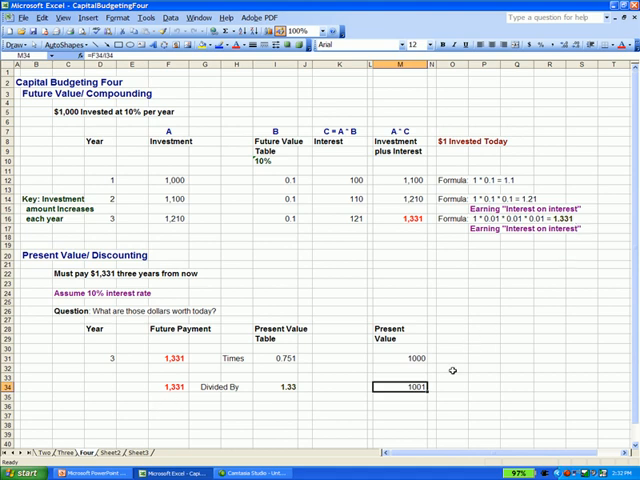
mouse_move(442, 386)
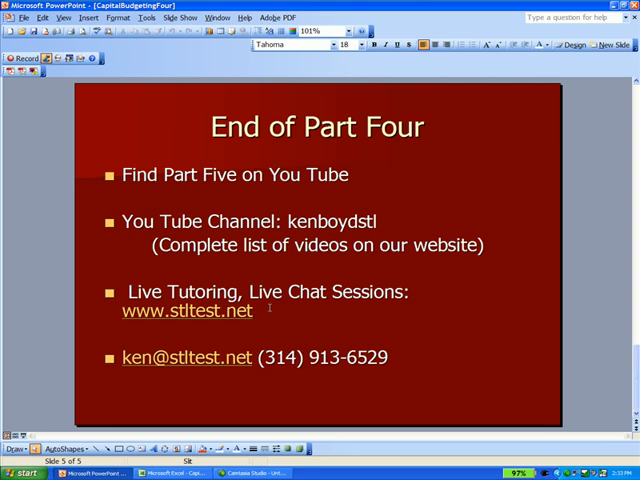
mouse_move(572, 396)
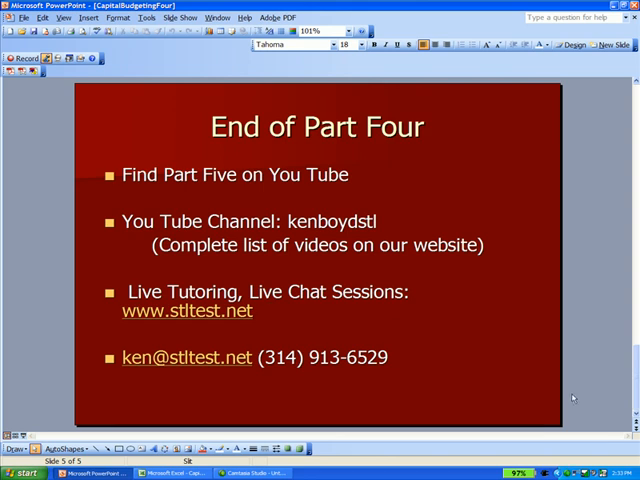